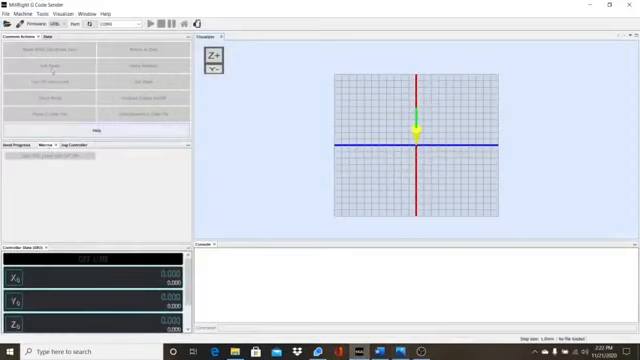
# Look through the Window menu's Macros entry, then open the Machine menu
pyautogui.click(73, 13)
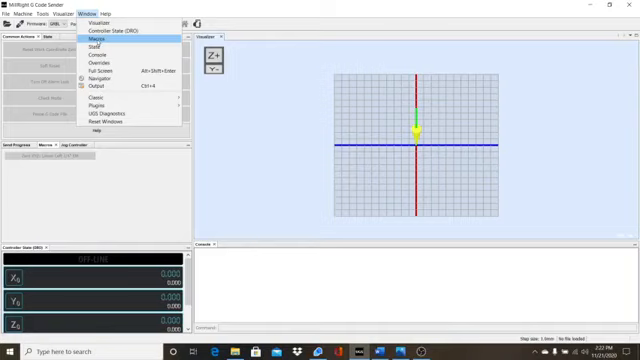
pyautogui.moveTo(92, 47)
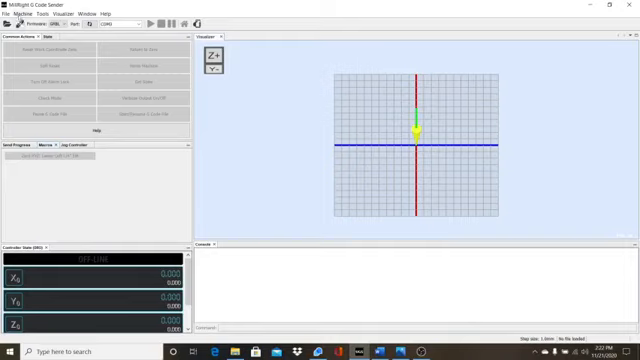
pyautogui.click(36, 13)
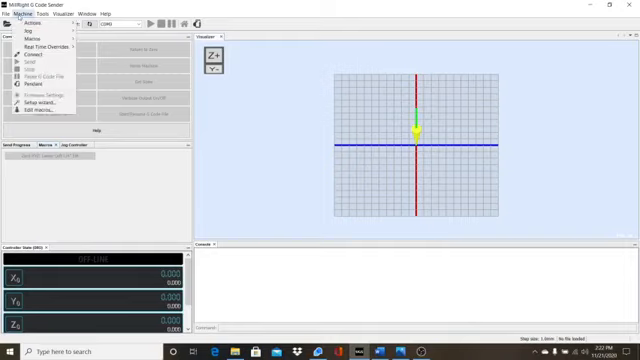
pyautogui.moveTo(40, 108)
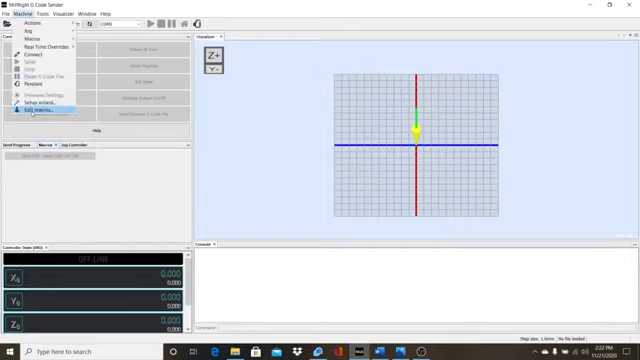
# Choose Edit macros... to open the Macros settings listing the Lower Left 1/4" EM macro
pyautogui.click(42, 113)
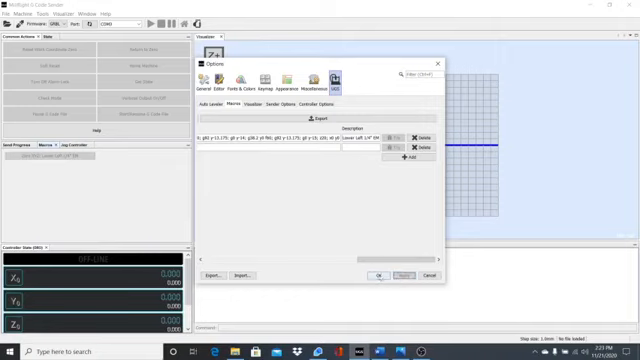
# Save the macro settings so Macro #1 appears, then reopen the Machine menu
pyautogui.click(380, 274)
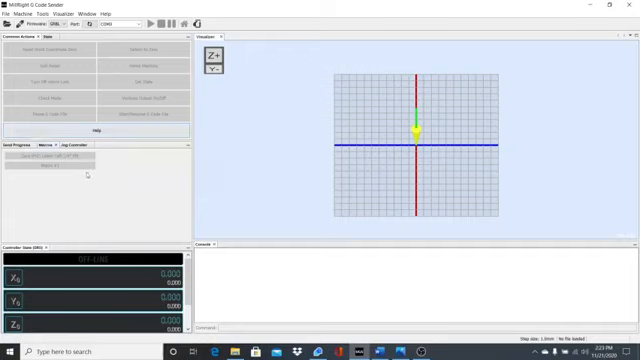
pyautogui.click(31, 13)
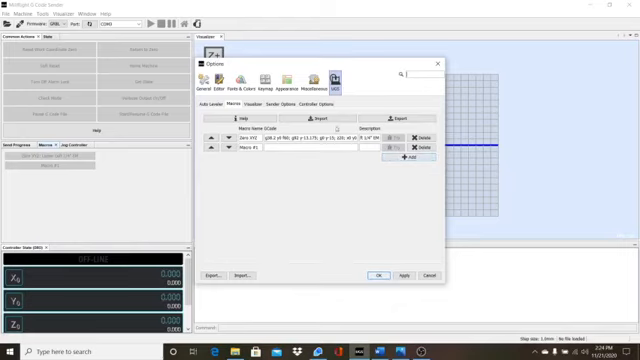
# Import the Touch Plate XYZ Macros file from the Desktop into the macro list
pyautogui.click(229, 273)
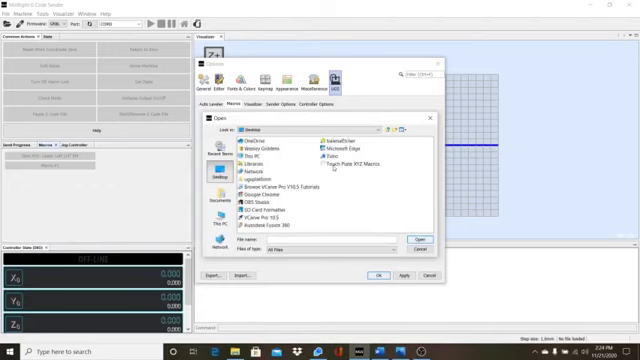
pyautogui.click(340, 163)
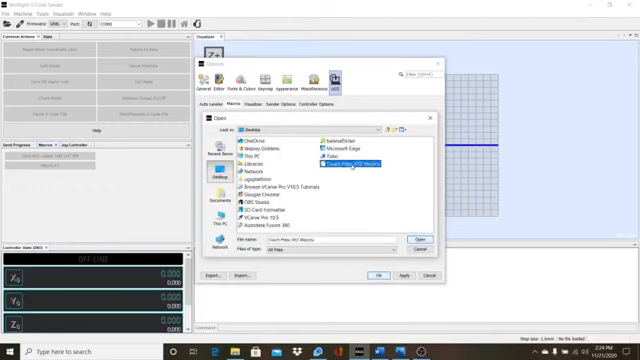
pyautogui.click(410, 237)
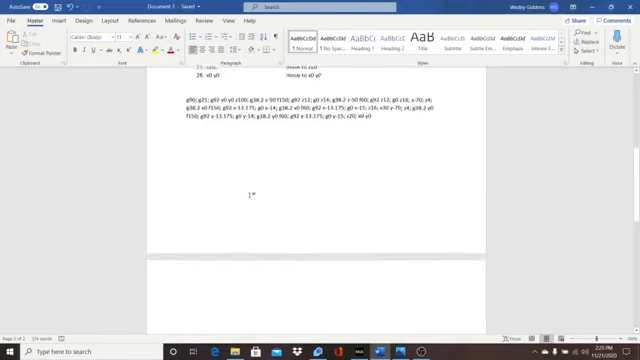
# Scroll up through the 28-line G-code explanation list, from g90 to x0 y0
pyautogui.scroll(3)
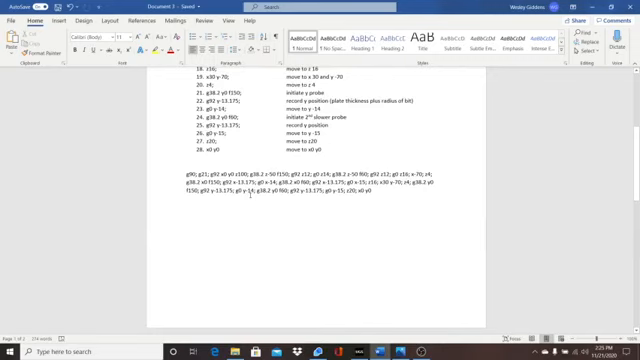
pyautogui.scroll(3)
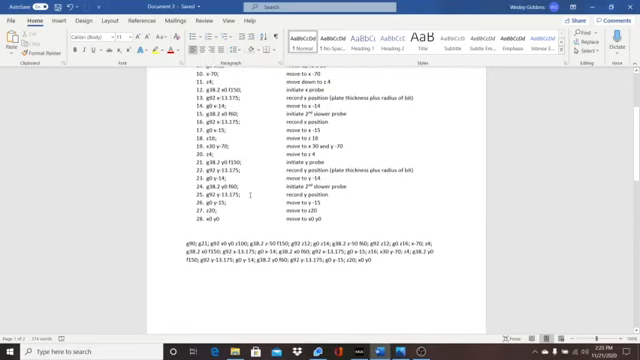
pyautogui.scroll(3)
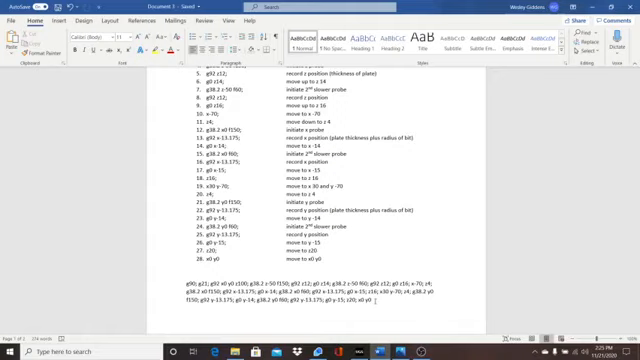
pyautogui.scroll(3)
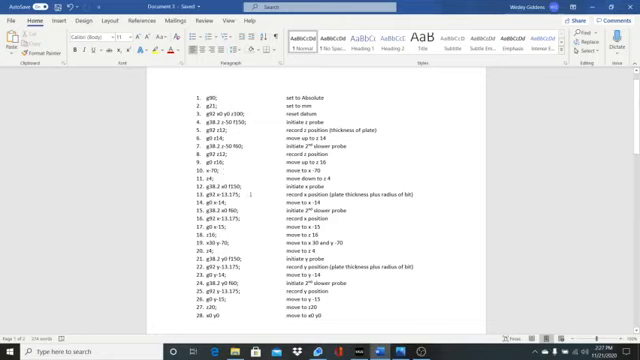
# Scroll to view the 70mm x 70mm x 12mm plate diagram with its probing offsets
pyautogui.scroll(-3)
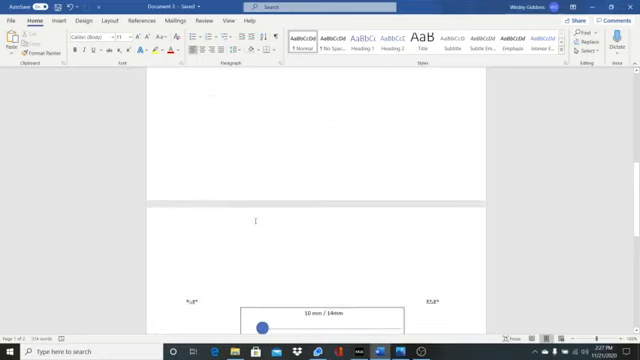
pyautogui.scroll(3)
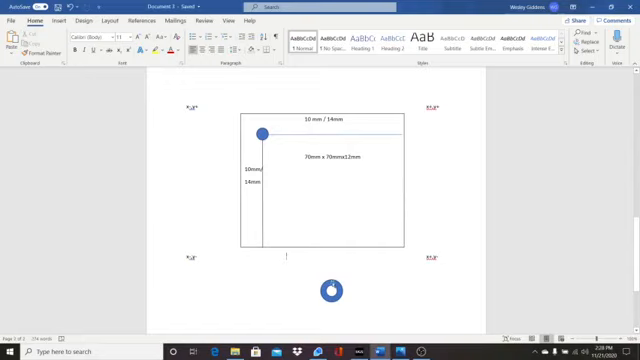
# Drag the second blue circle into the plate diagram and centre it on the vertical line
pyautogui.moveTo(333, 288); pyautogui.dragTo(373, 190)
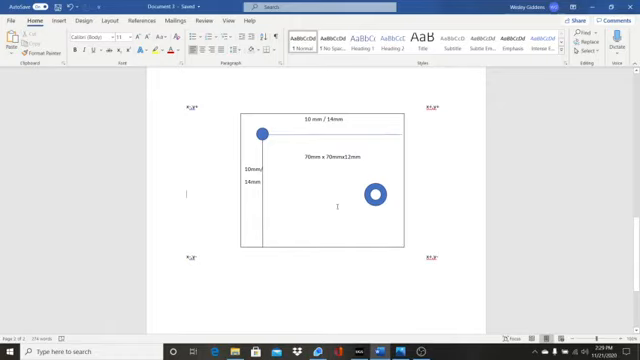
pyautogui.scroll(-3)
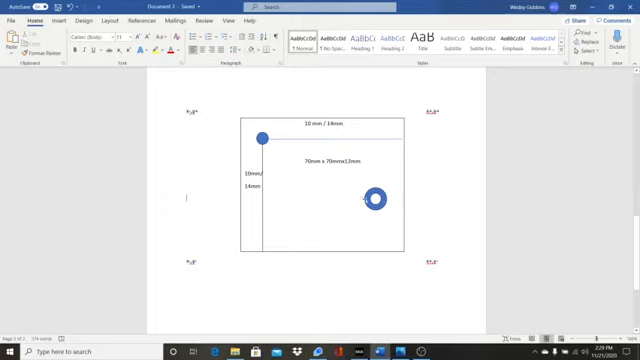
pyautogui.moveTo(375, 198); pyautogui.dragTo(275, 213)
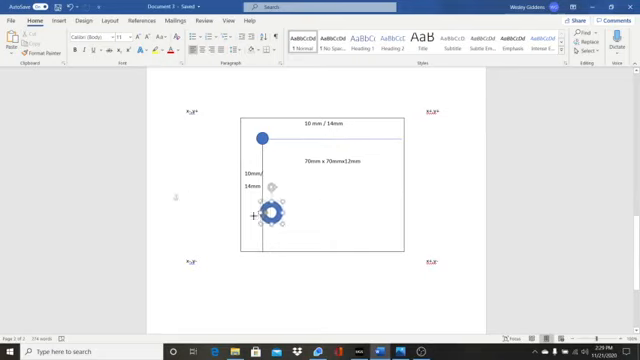
pyautogui.click(275, 210)
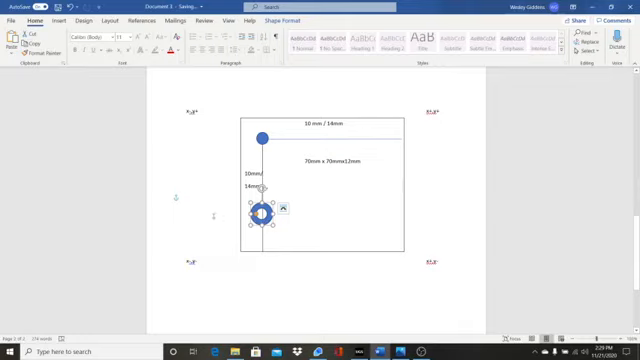
pyautogui.moveTo(263, 213); pyautogui.dragTo(333, 217)
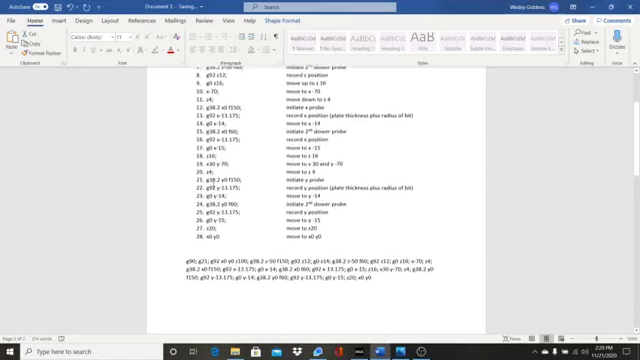
pyautogui.scroll(3)
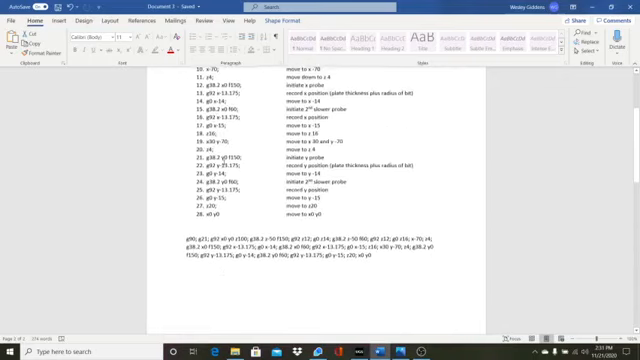
pyautogui.scroll(3)
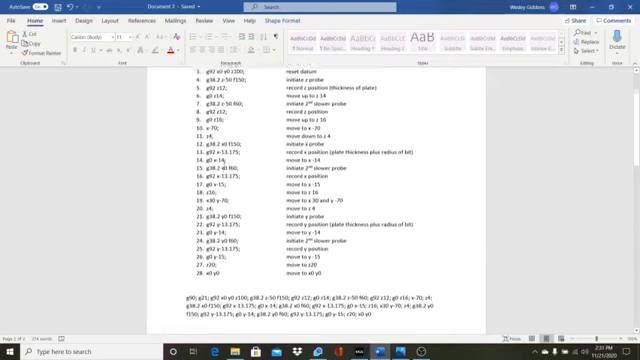
pyautogui.scroll(3)
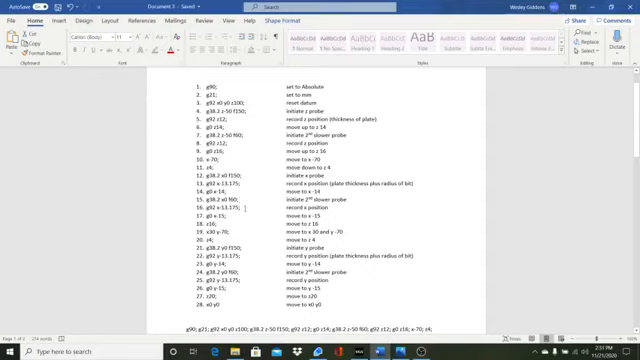
pyautogui.scroll(-3)
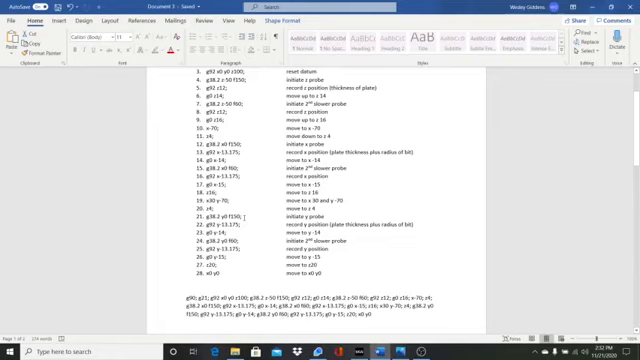
pyautogui.scroll(-3)
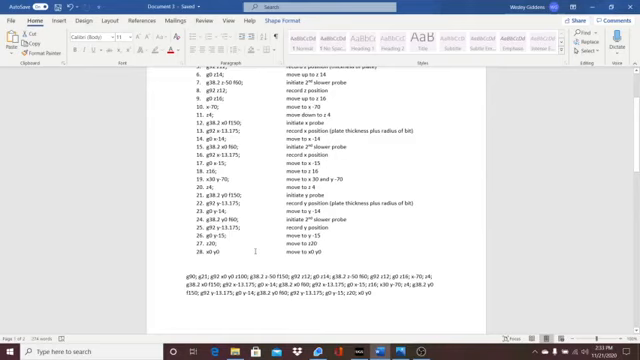
pyautogui.scroll(-3)
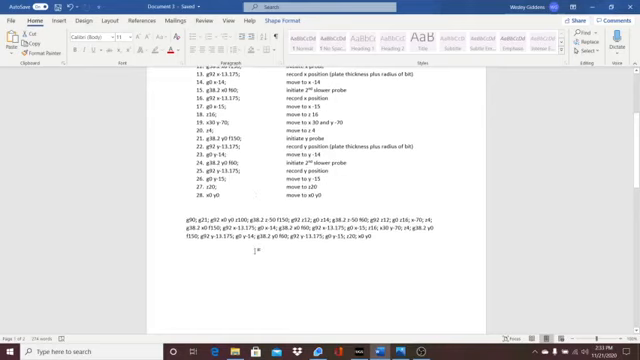